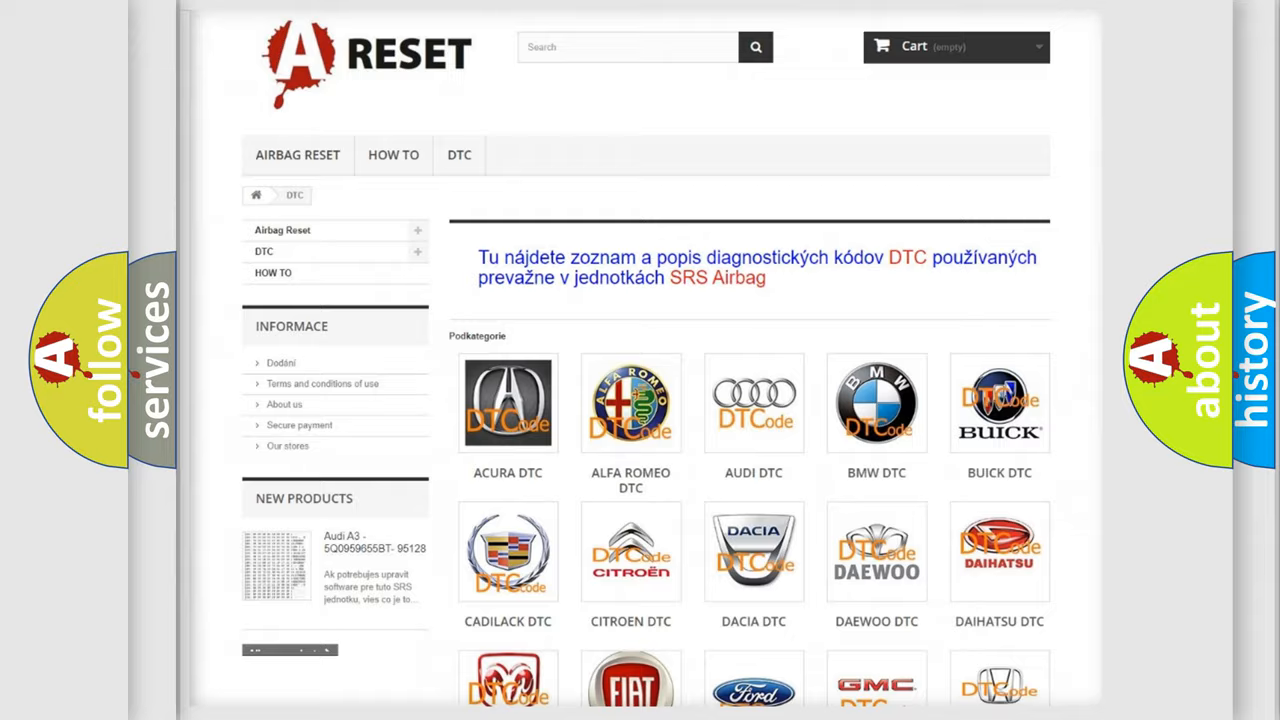
# Scroll down the DTC page's catalogue of car makes to reach the Saturn logo
pyautogui.scroll(-3)
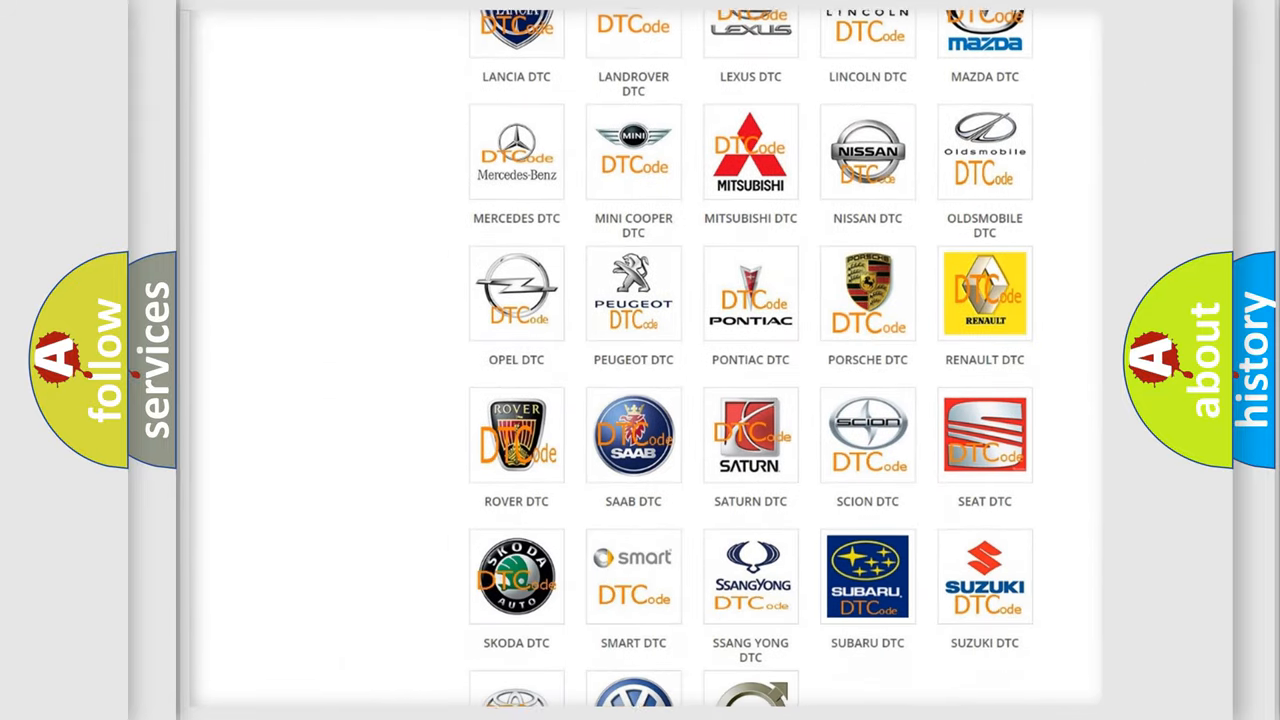
pyautogui.scroll(-3)
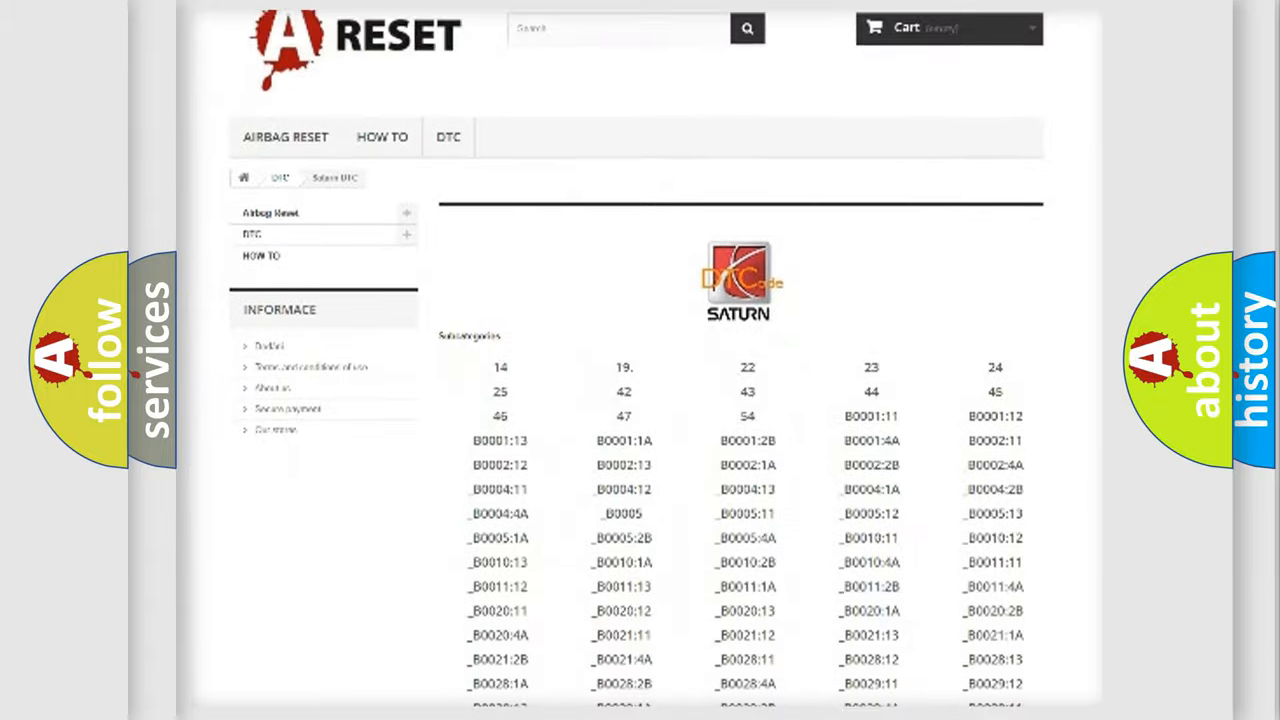
pyautogui.scroll(-3)
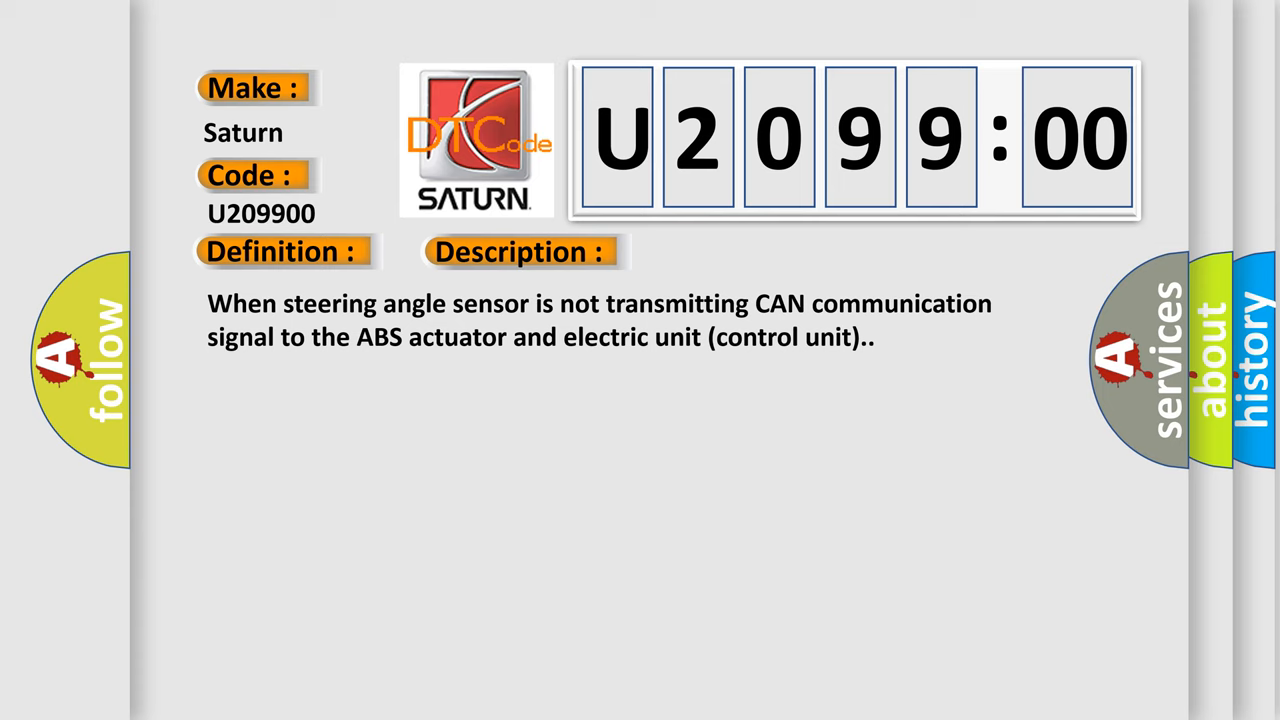
# Reveal the U209900 card's Cause text: harness or connector fault on the CAN line
pyautogui.click(733, 251)
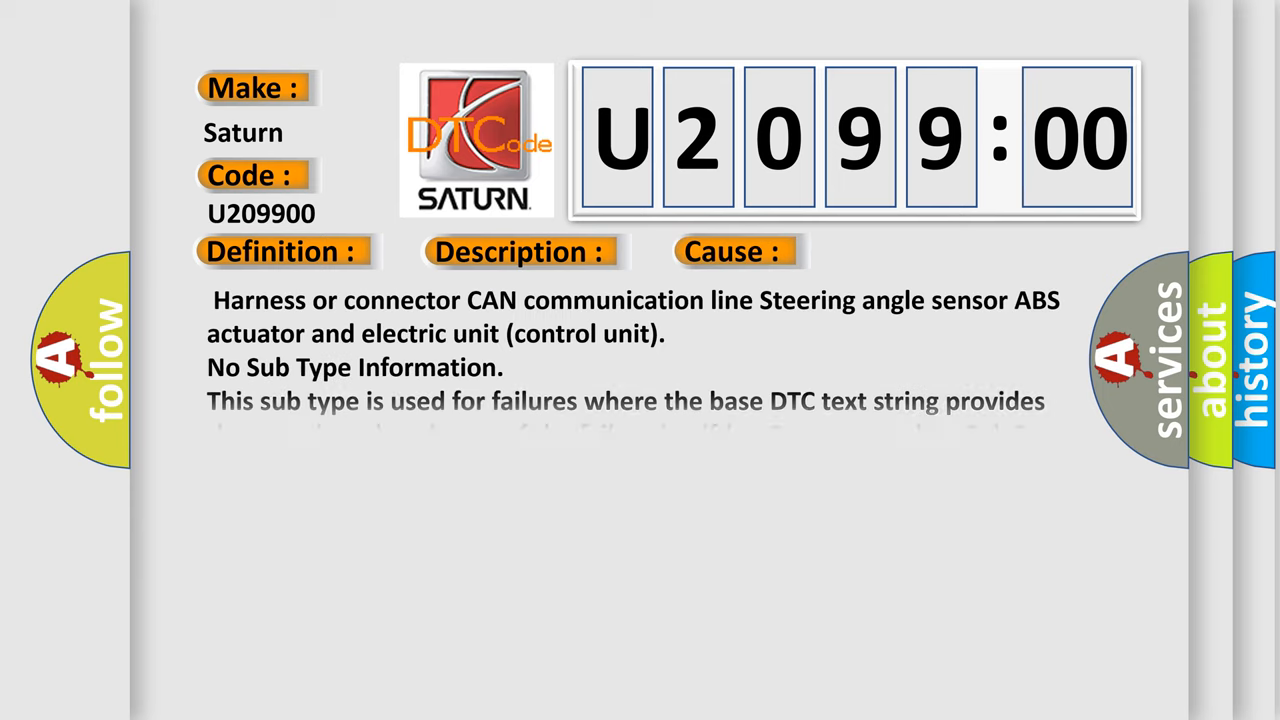